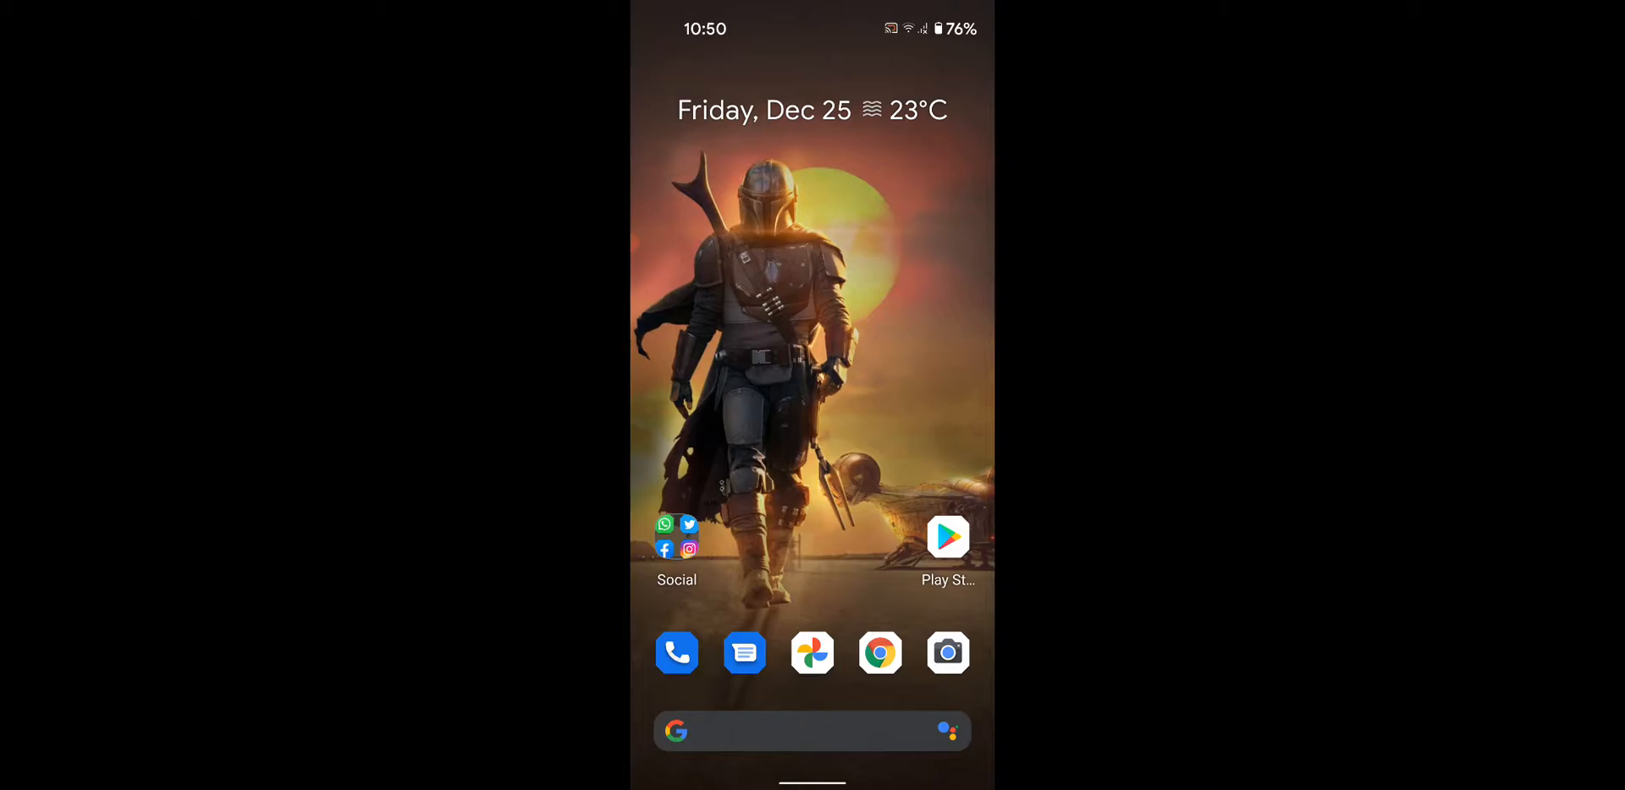
Pull down Quick Settings from the home screen and launch Settings via the gear.
scroll(down, 3)
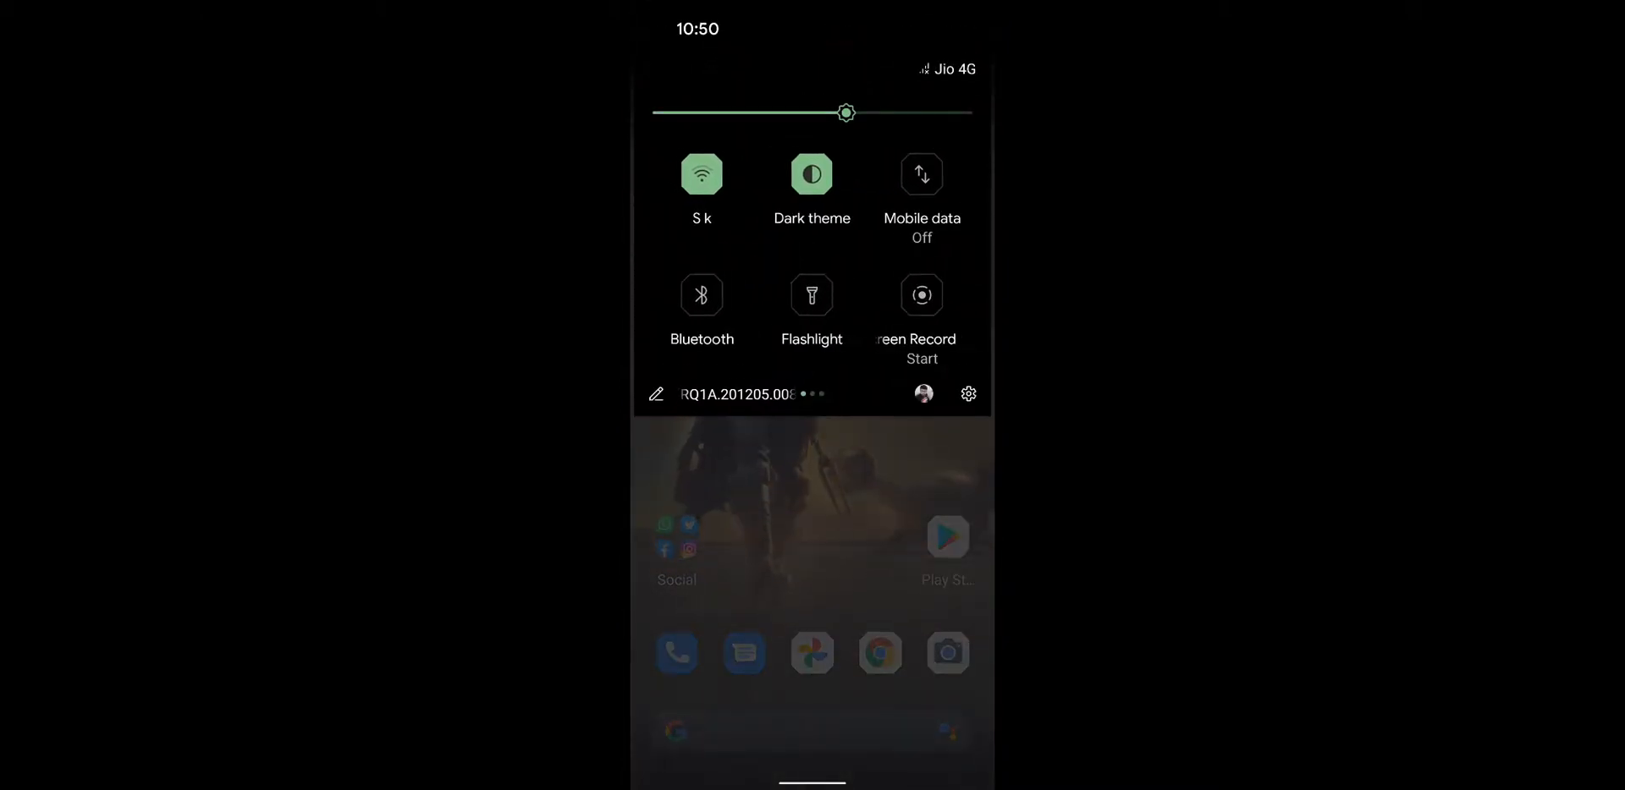
click(968, 394)
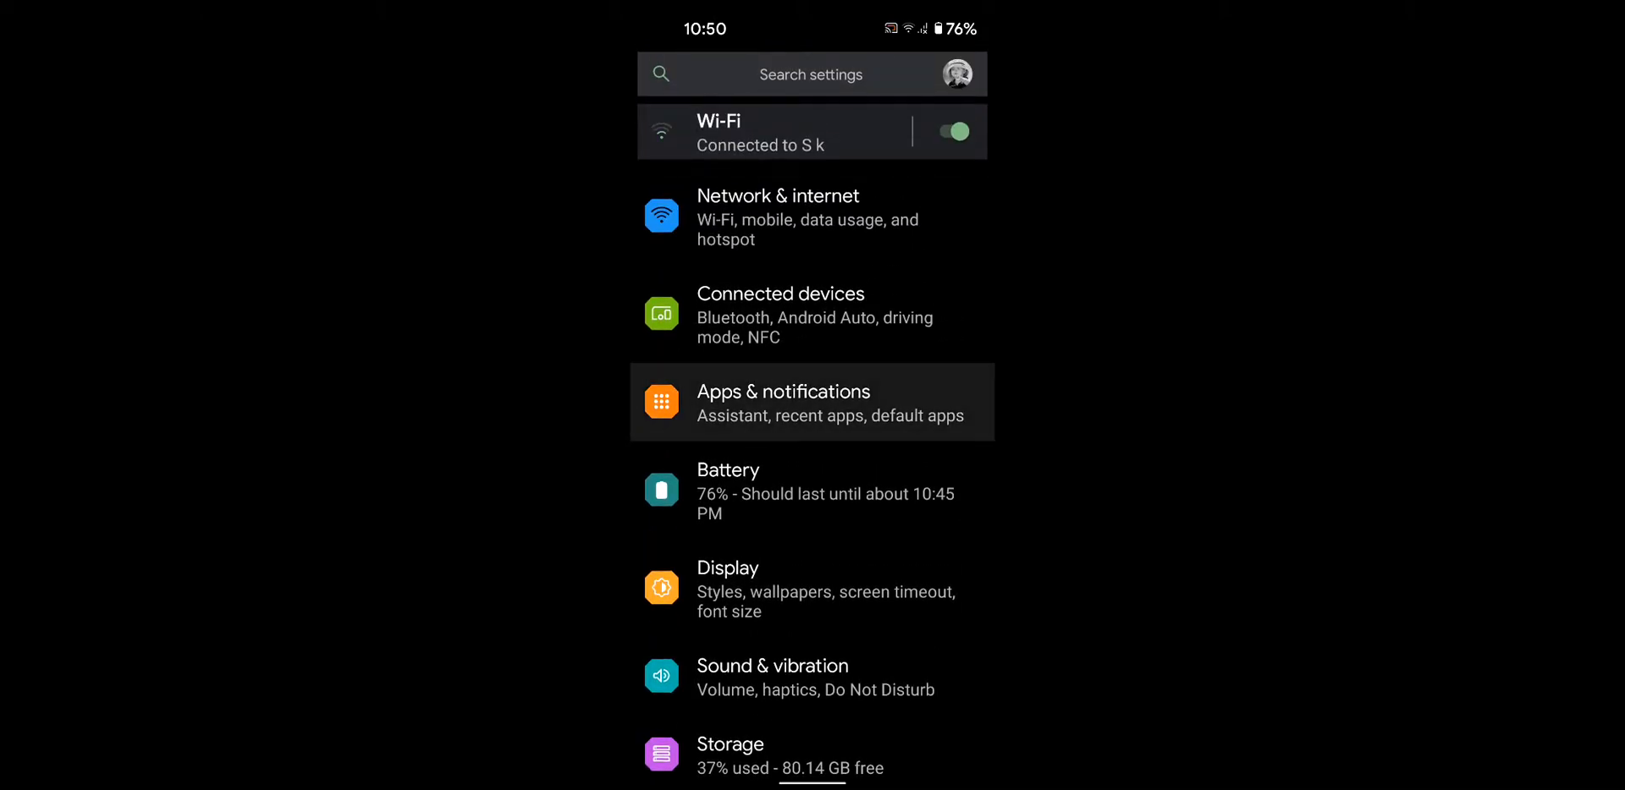
Reach Special app access through Apps & notifications' Advanced options.
click(811, 402)
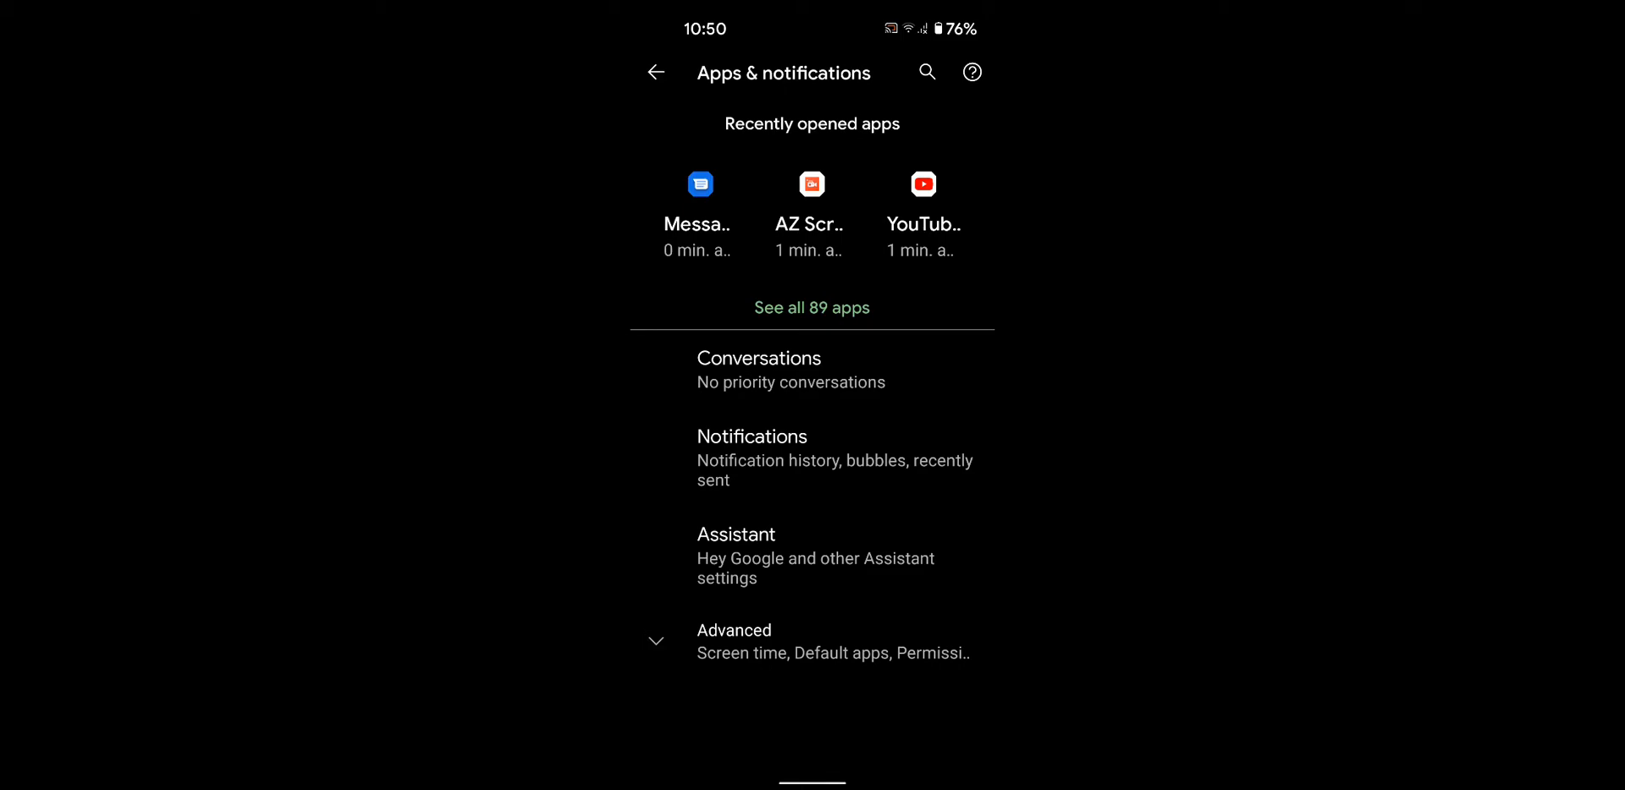
click(733, 630)
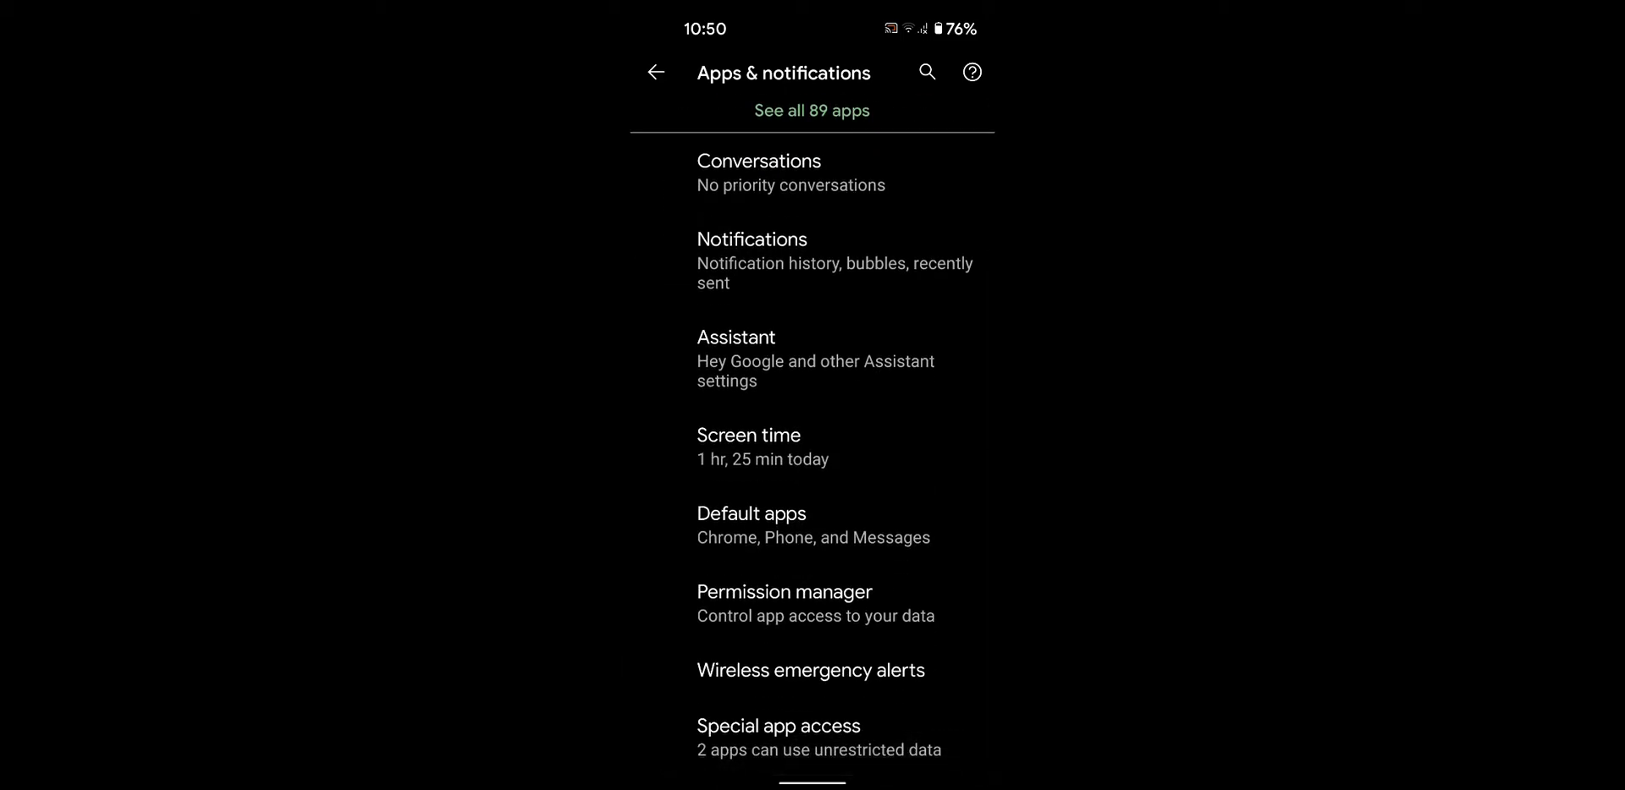
click(812, 738)
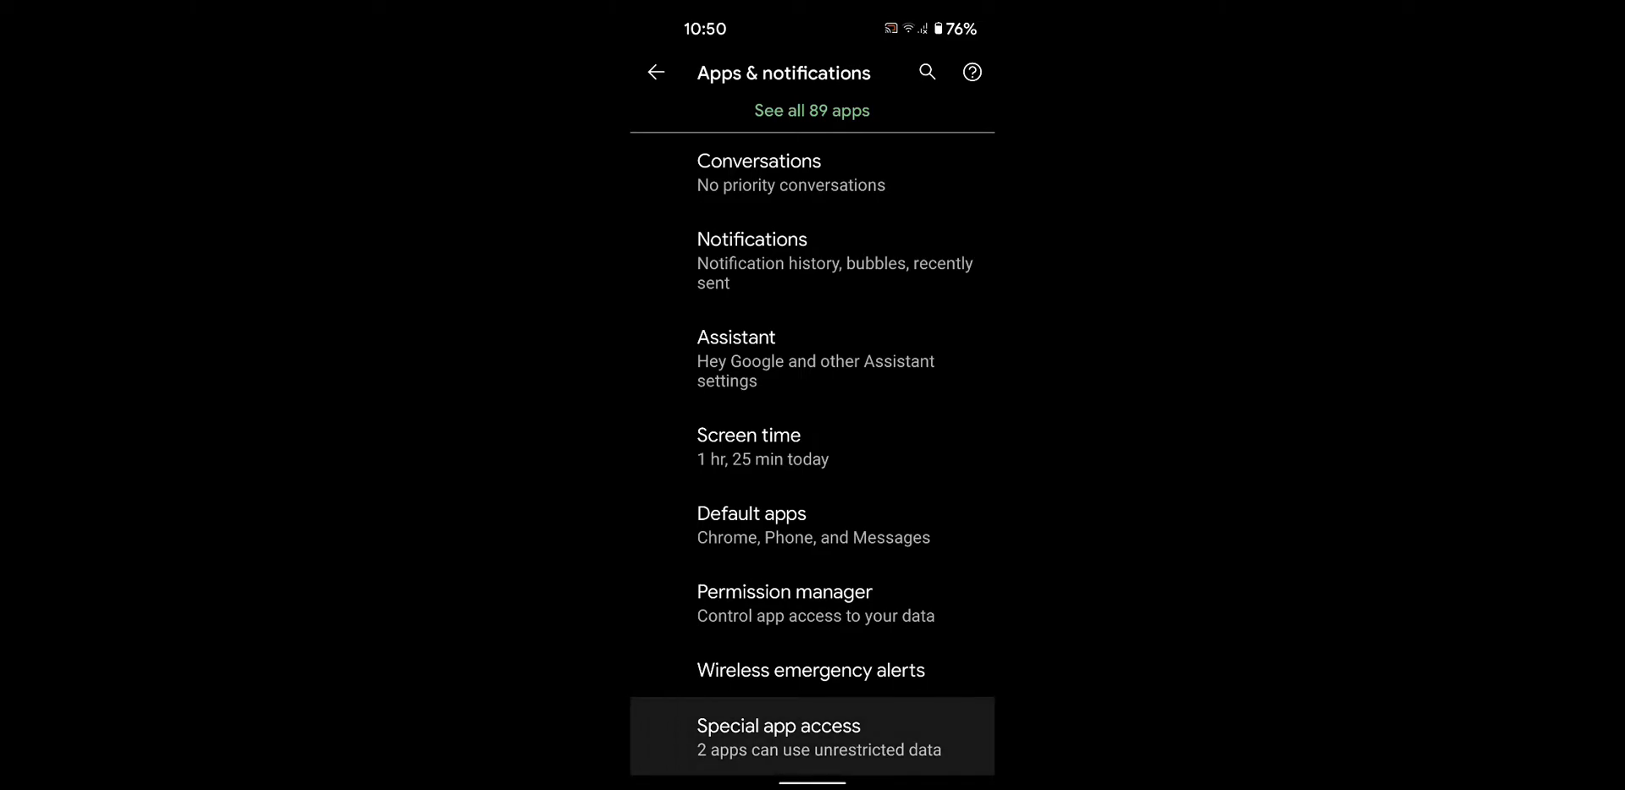
click(812, 736)
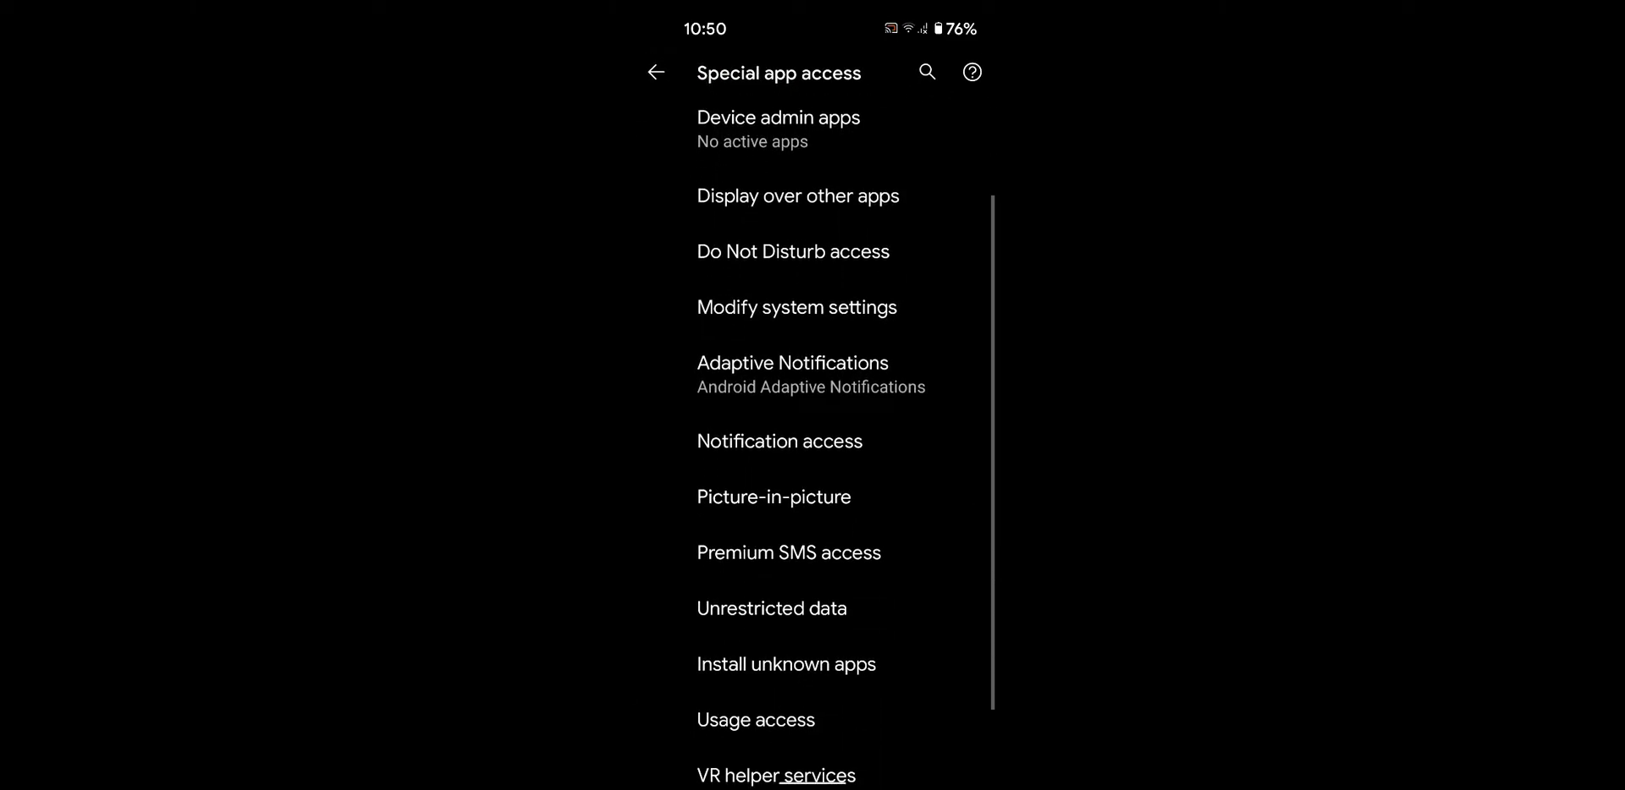
scroll(down, 3)
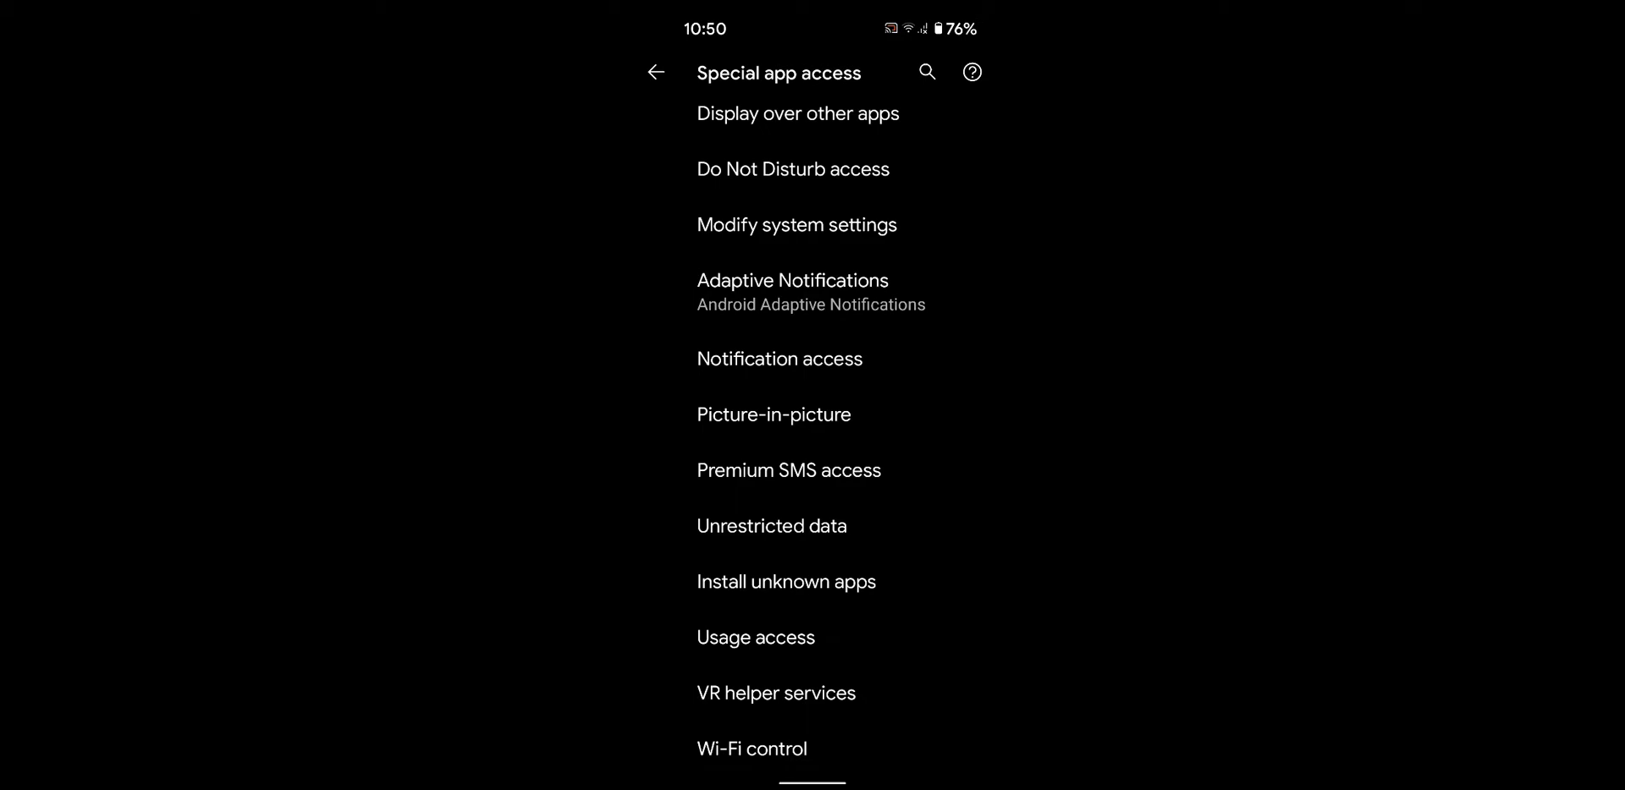
click(785, 582)
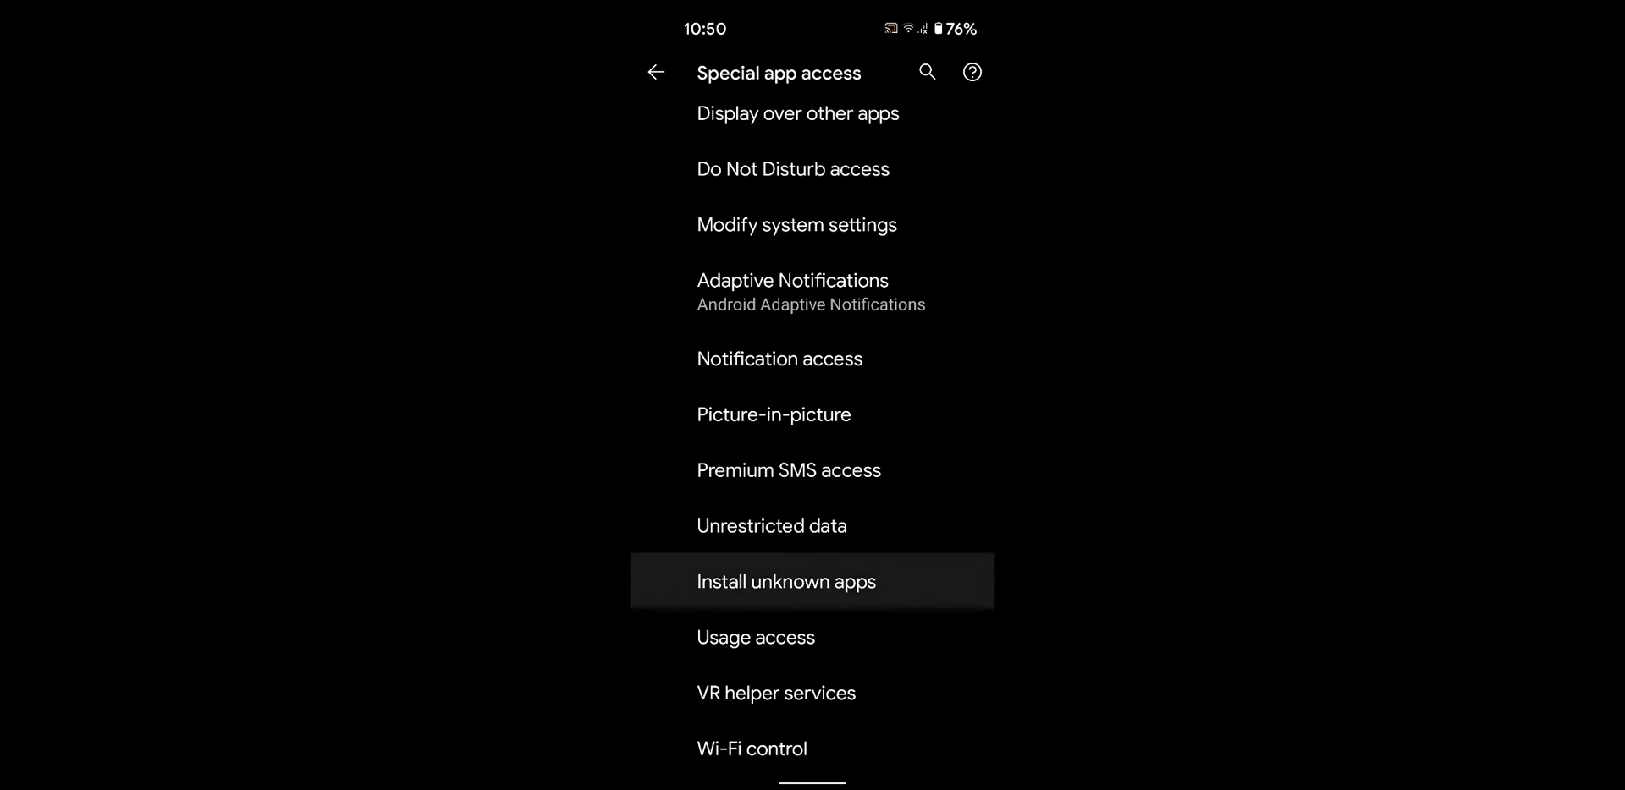
Turn on 'Allow from this source' for Chrome under Install unknown apps.
click(786, 582)
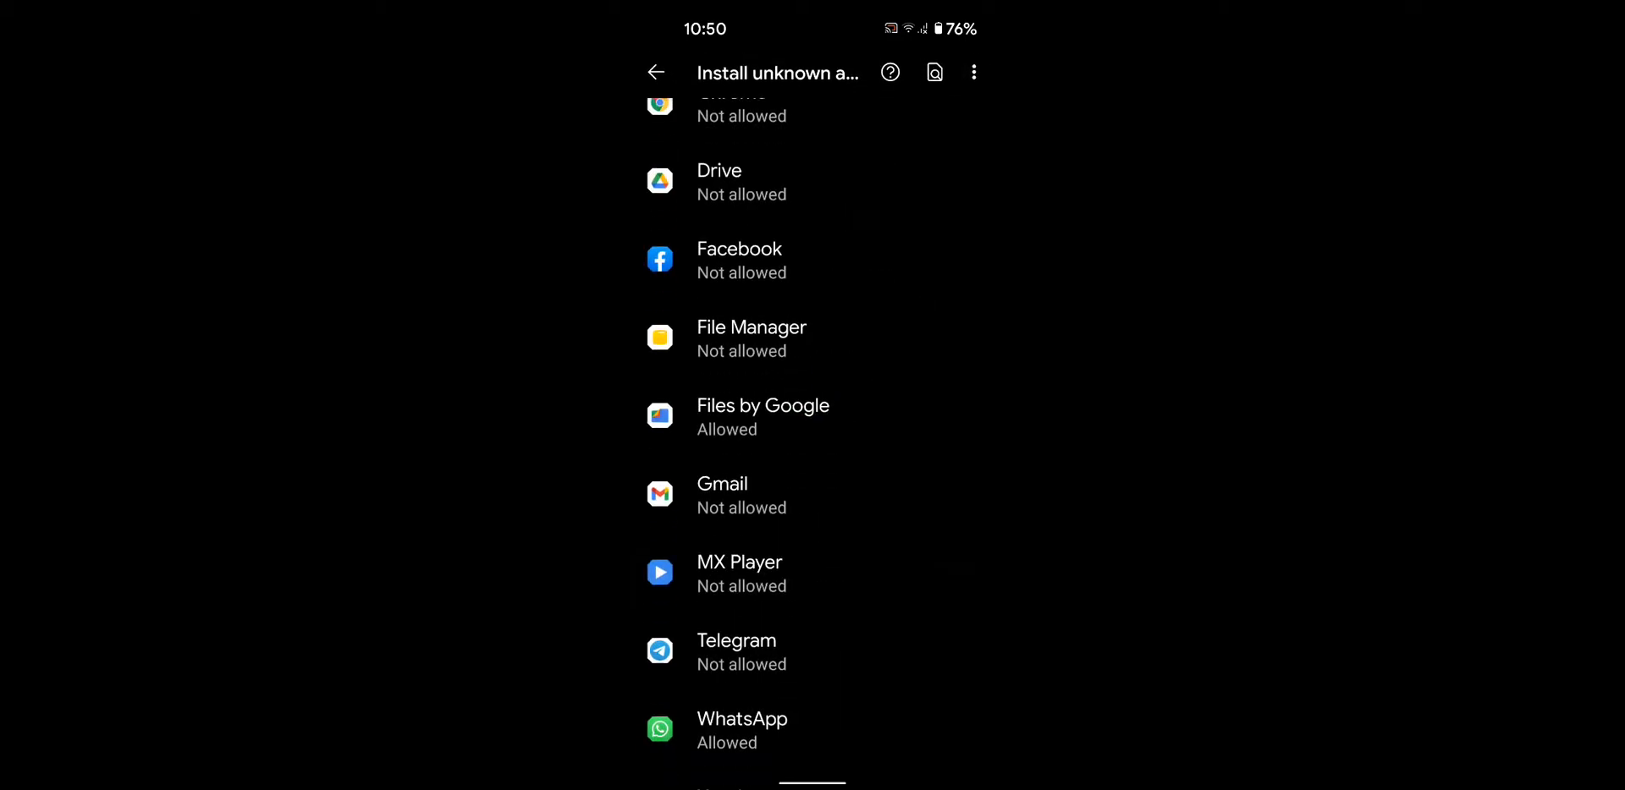
scroll(down, 3)
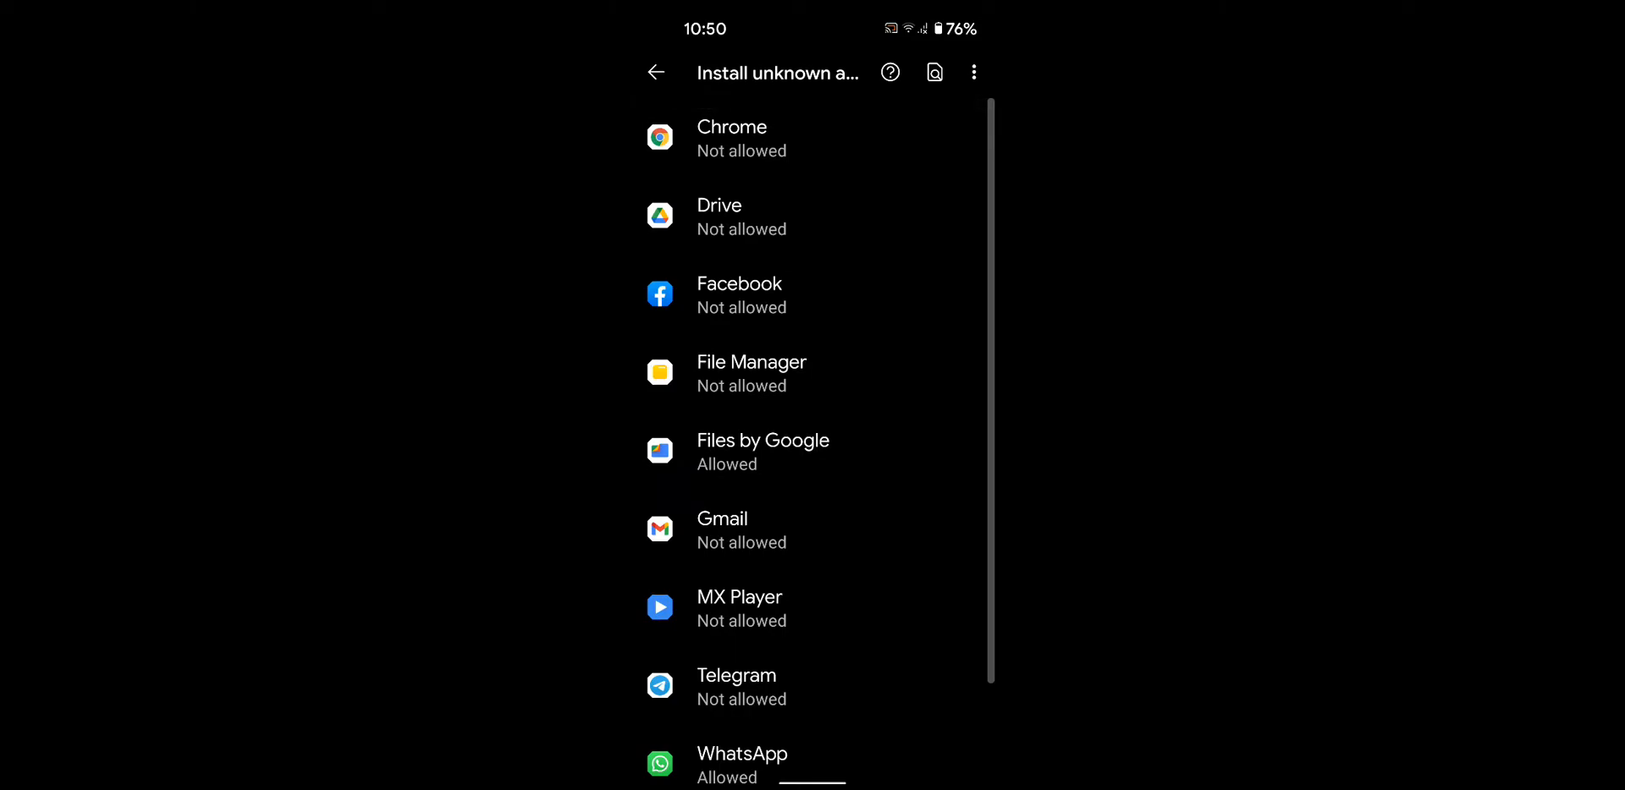
click(811, 135)
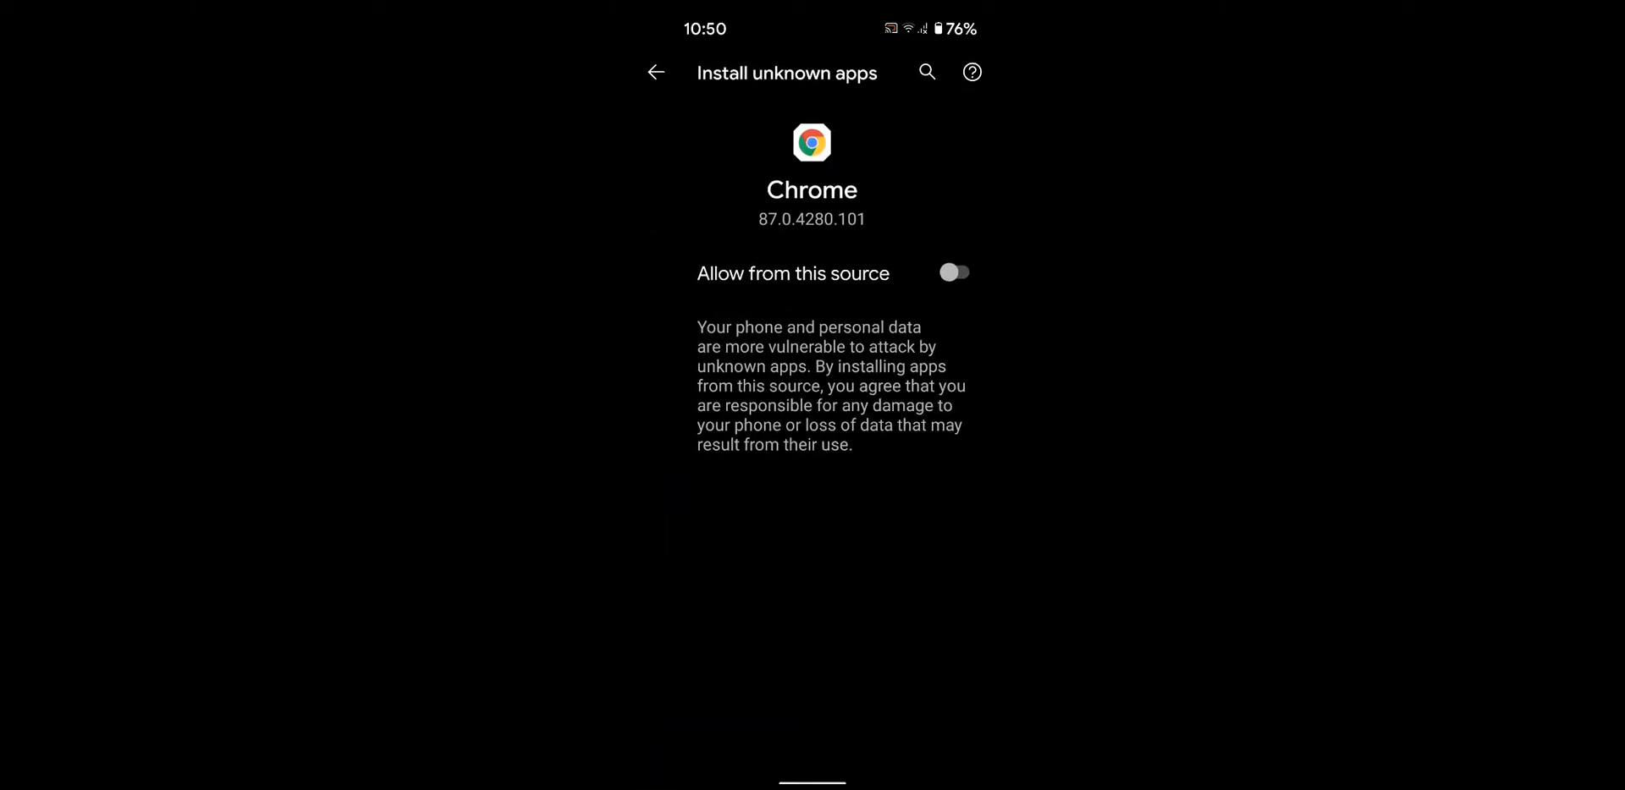
click(955, 272)
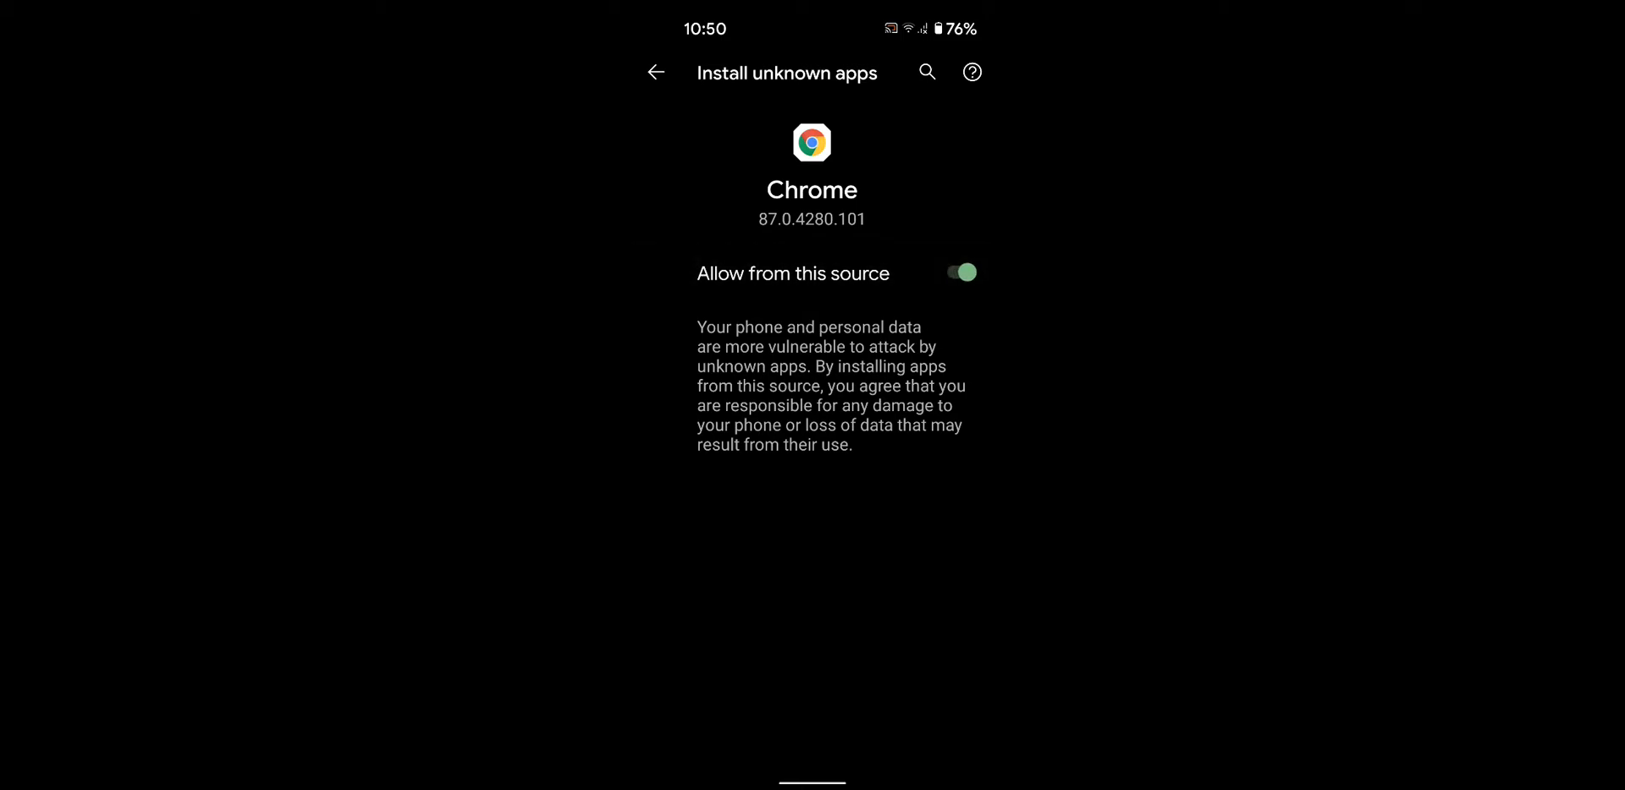
Reopen Chrome's setting, switch 'Allow from this source' off, and return to the list.
click(655, 73)
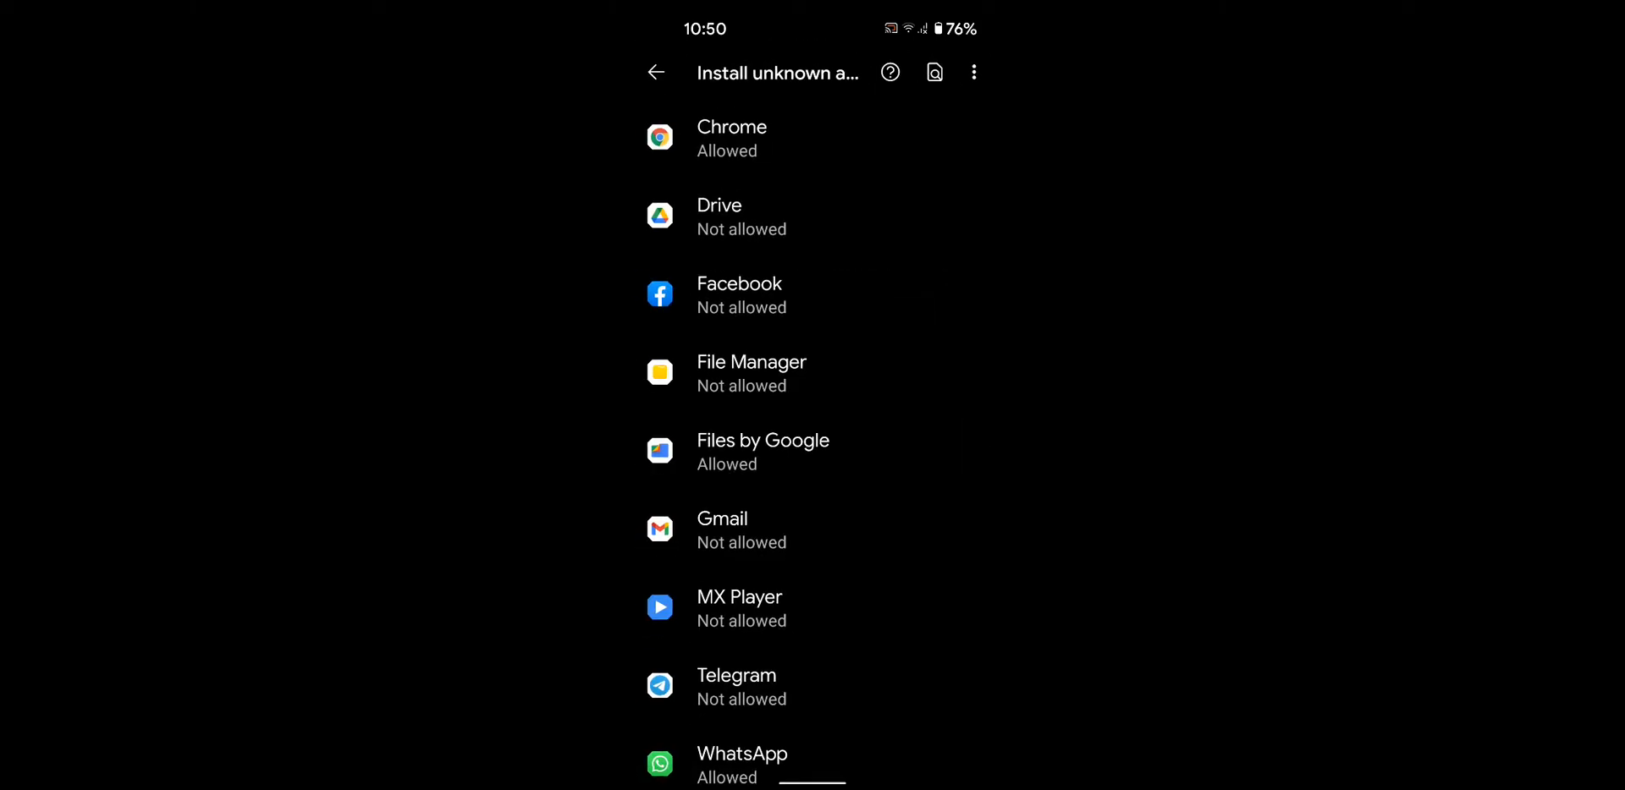
click(730, 138)
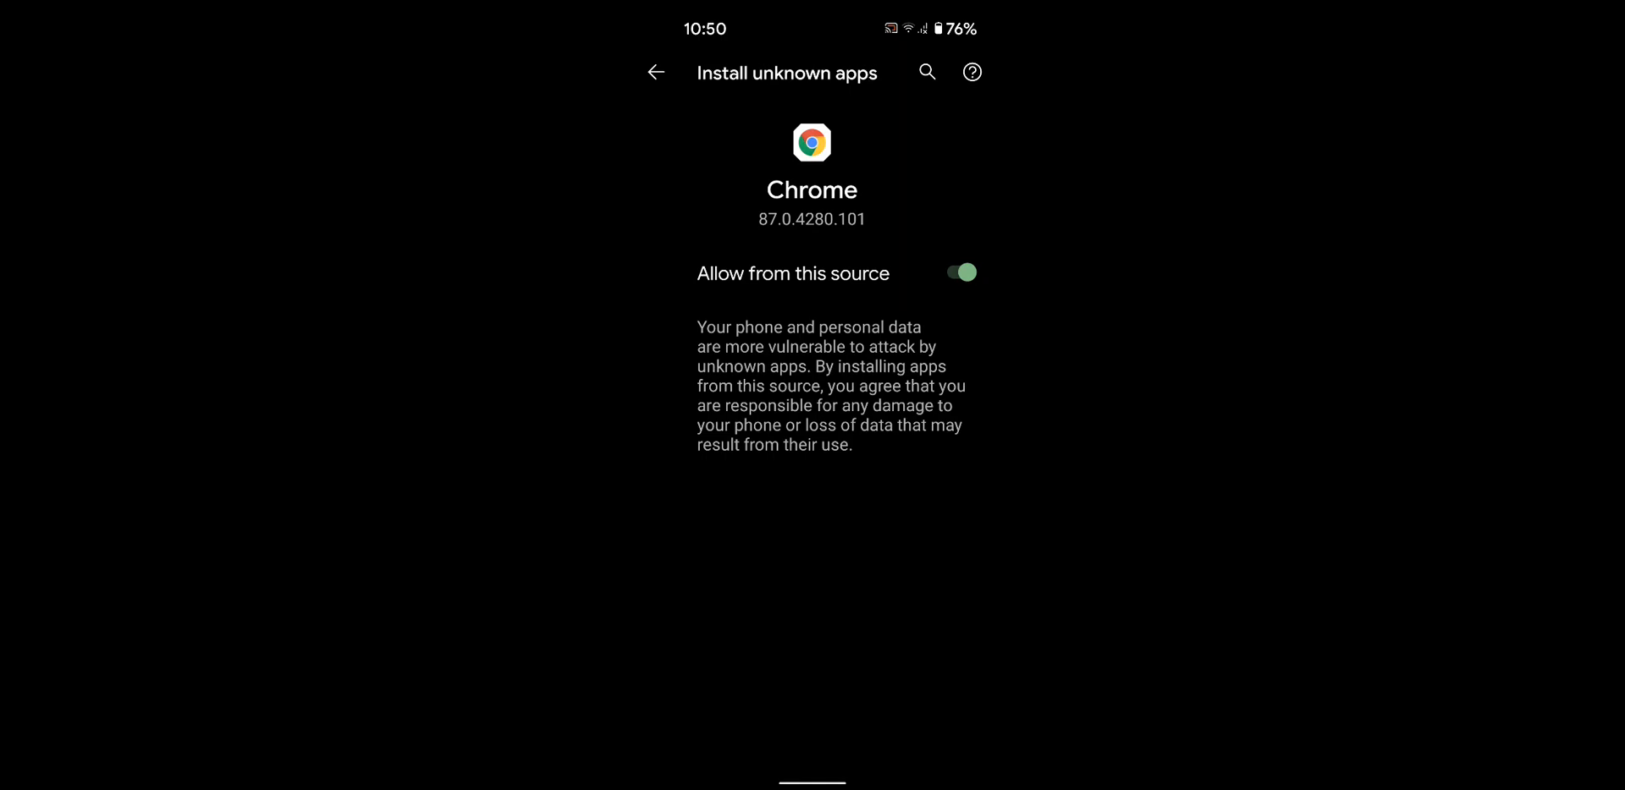
click(959, 272)
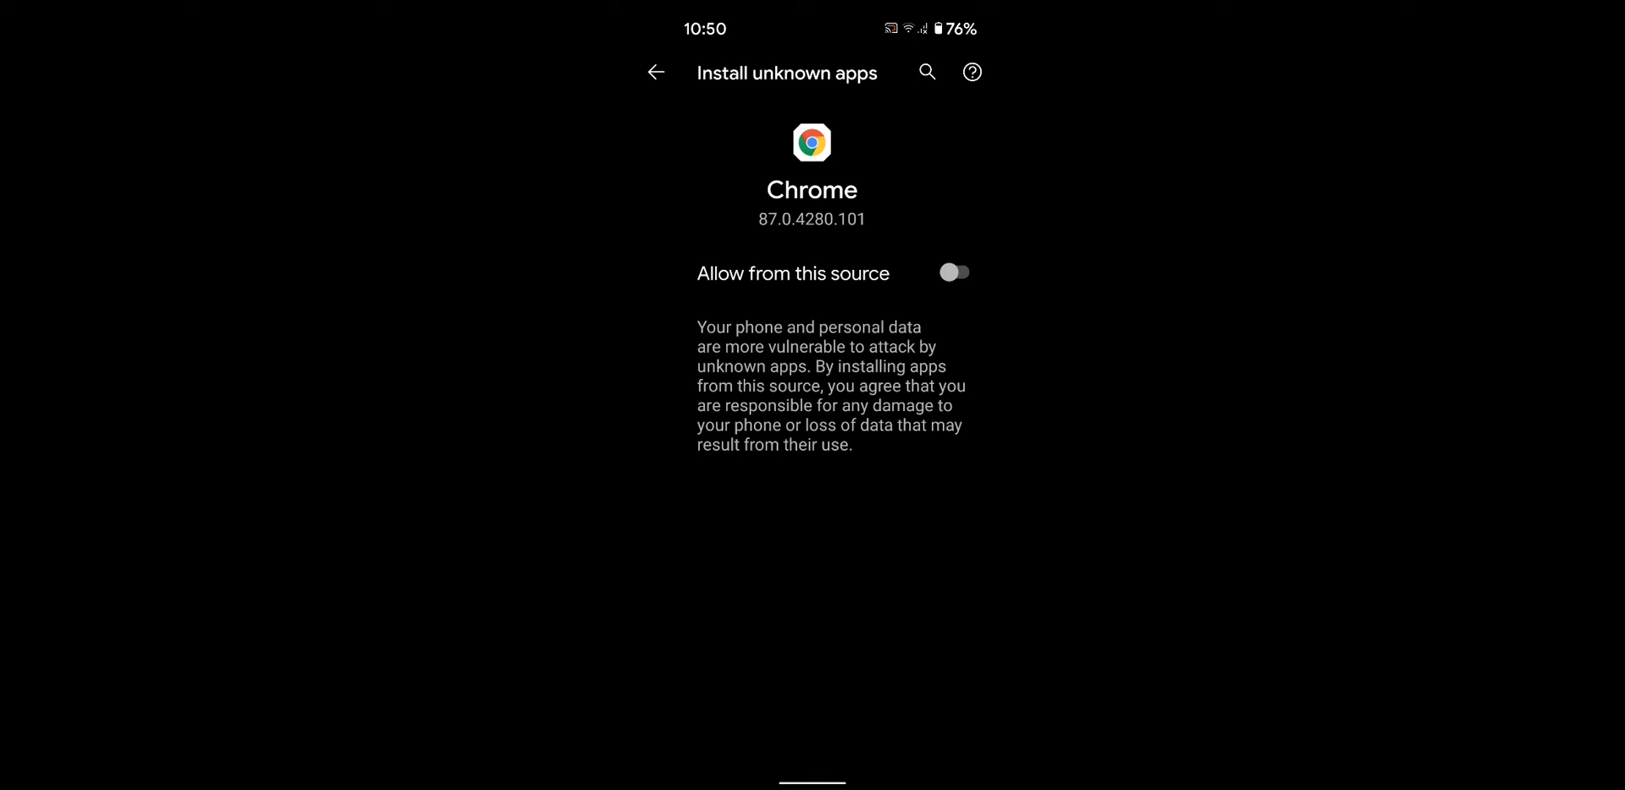
click(955, 272)
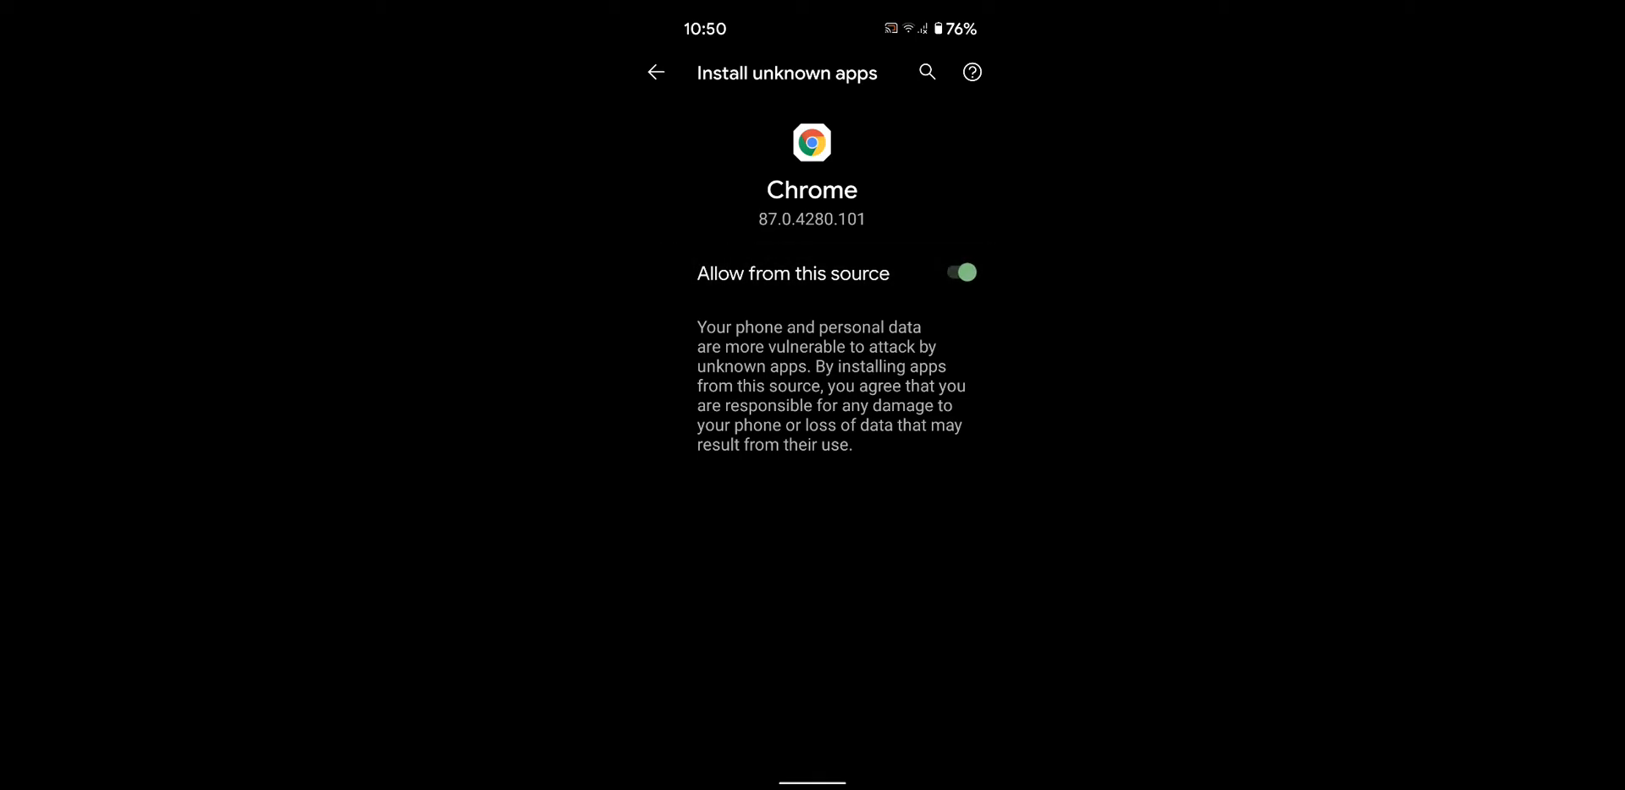
click(958, 272)
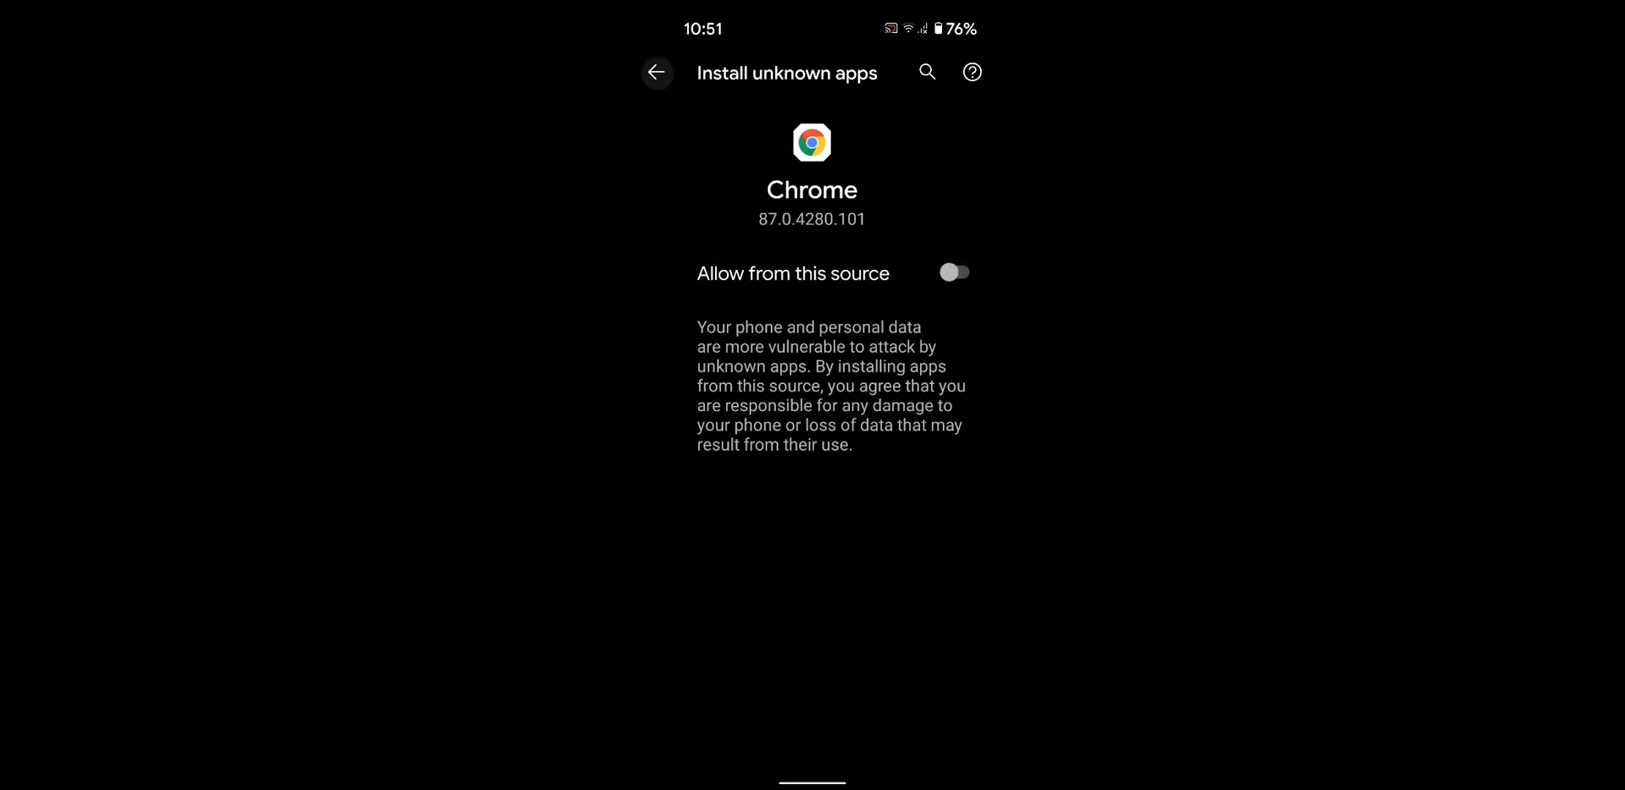
click(656, 73)
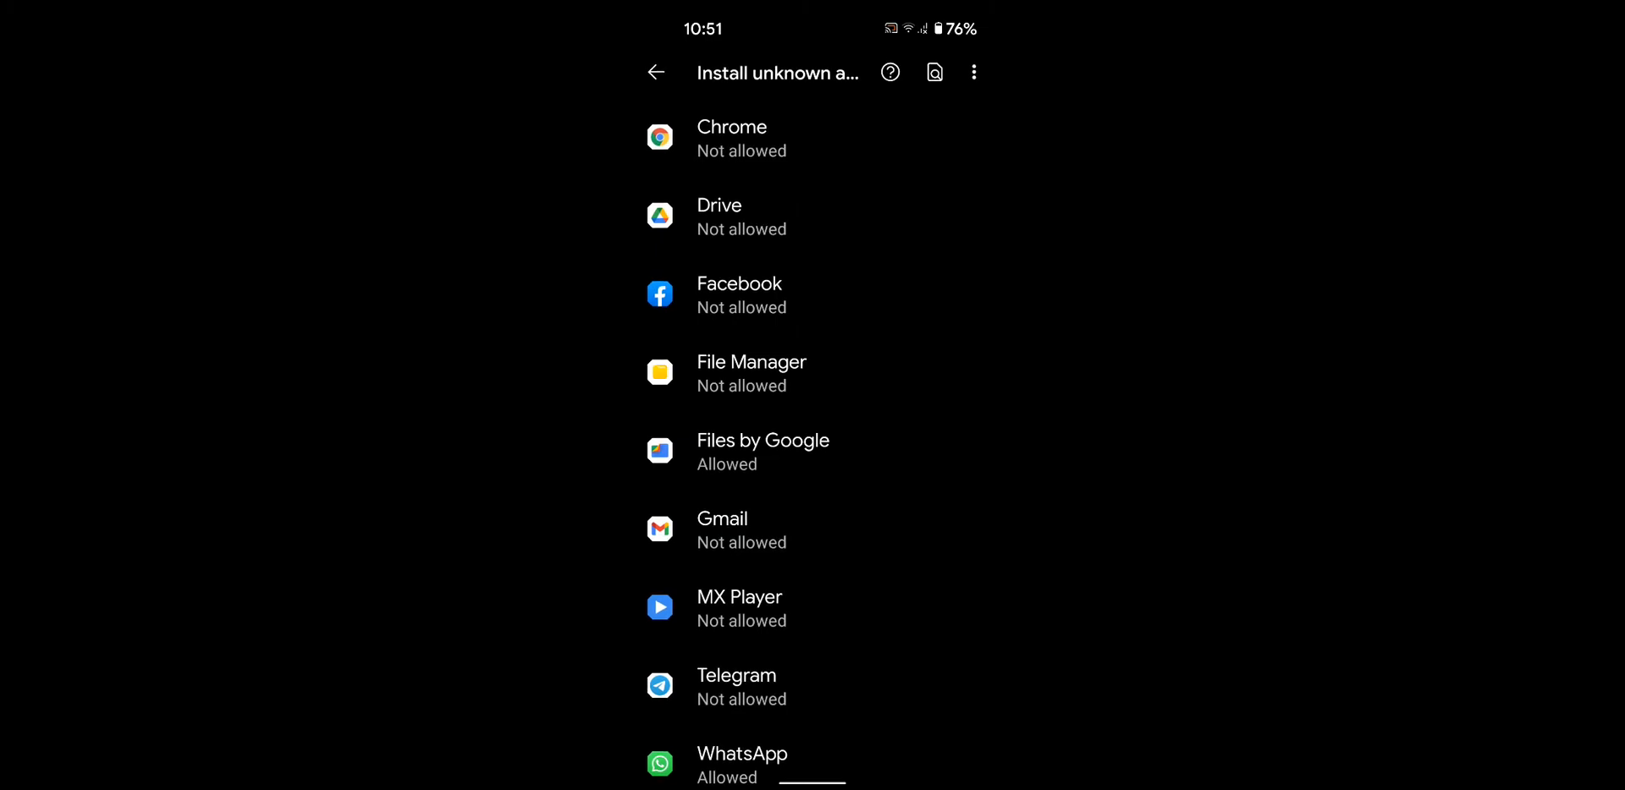